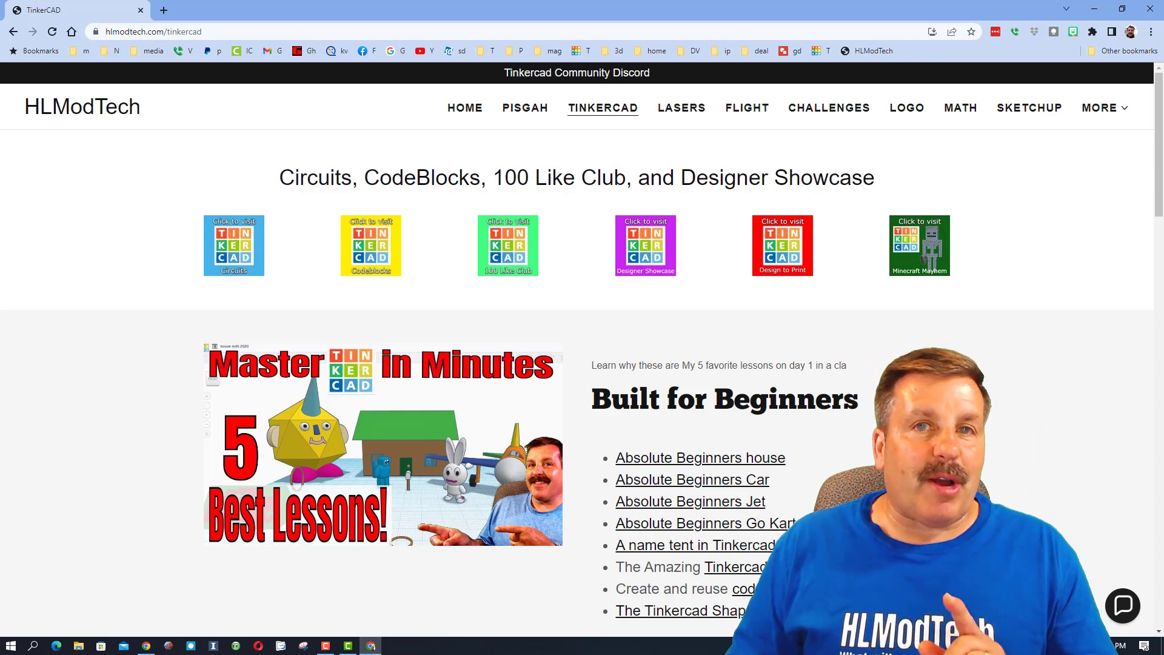
{"action": "mouse_move", "coordinate": [65, 396]}
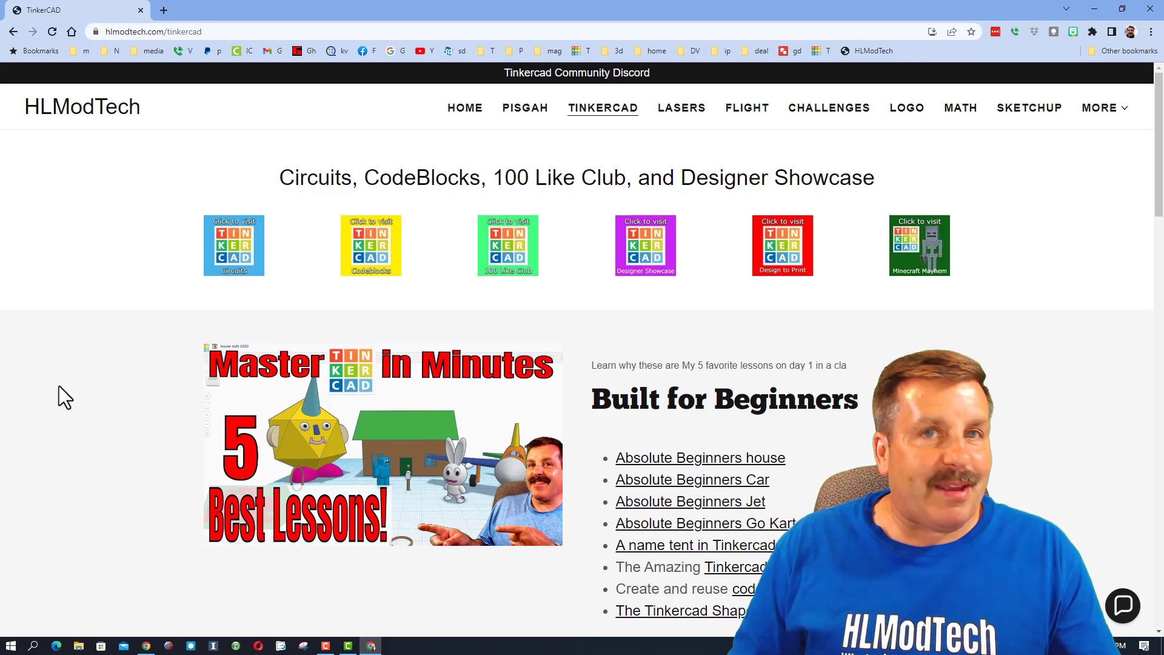
{"action": "mouse_move", "coordinate": [111, 199]}
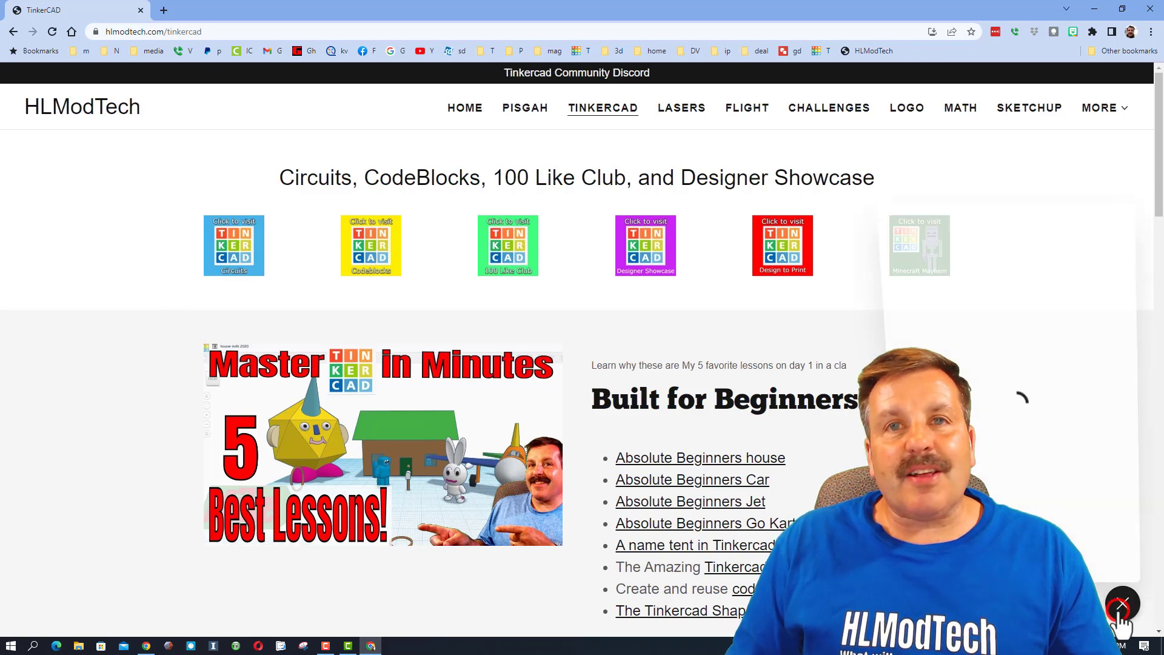
- Dismiss the contact chat and rename the design 'reach hlmodtech'
{"action": "left_click", "coordinate": [1121, 603]}
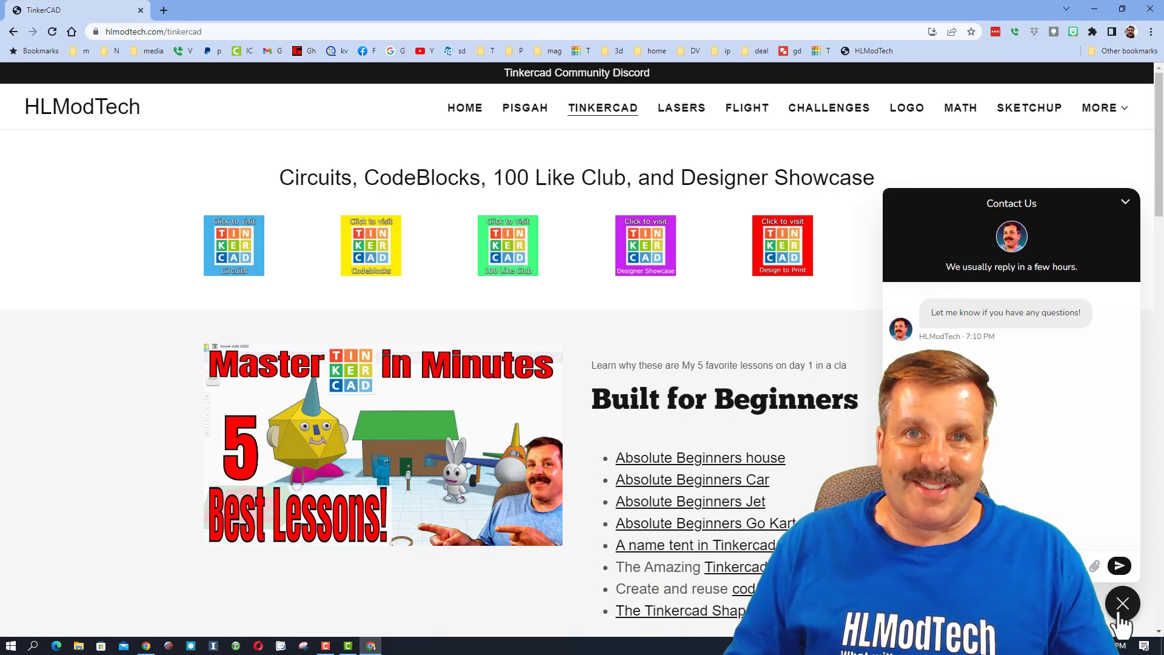
{"action": "left_click", "coordinate": [1122, 603]}
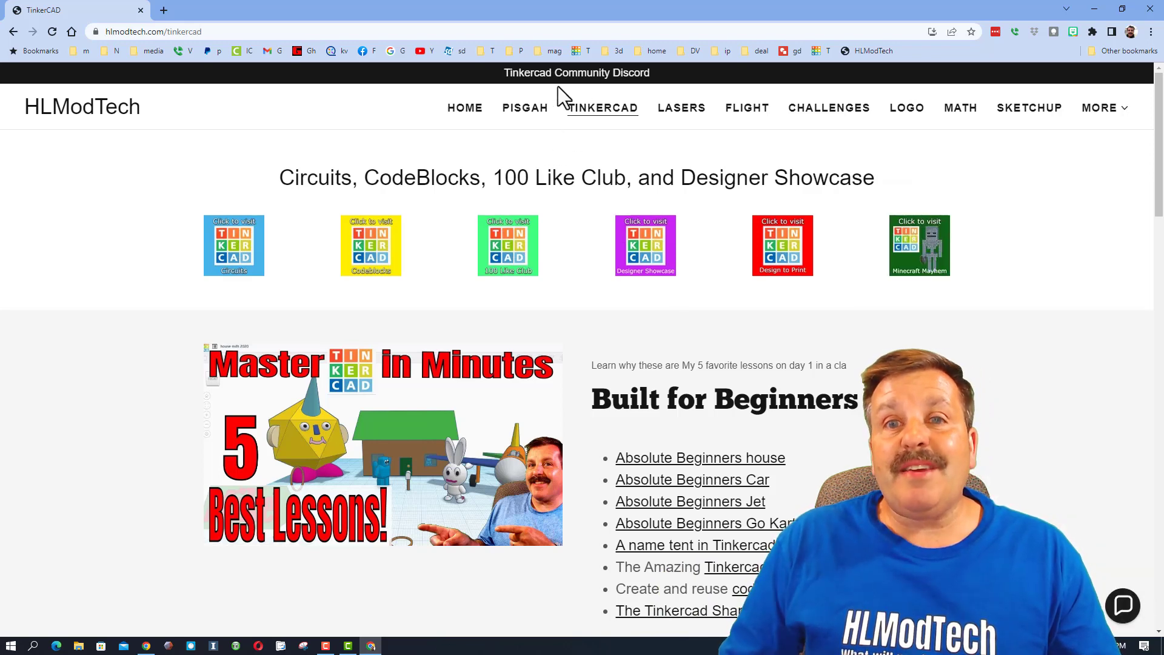
{"action": "mouse_move", "coordinate": [649, 128]}
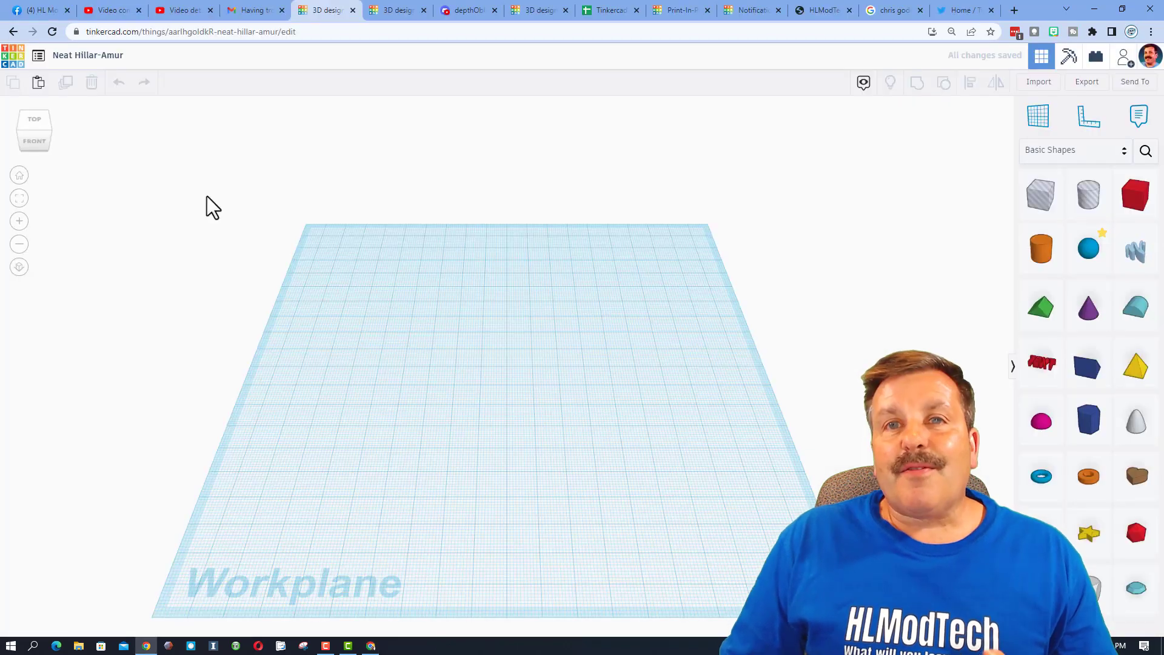
{"action": "left_click", "coordinate": [87, 55]}
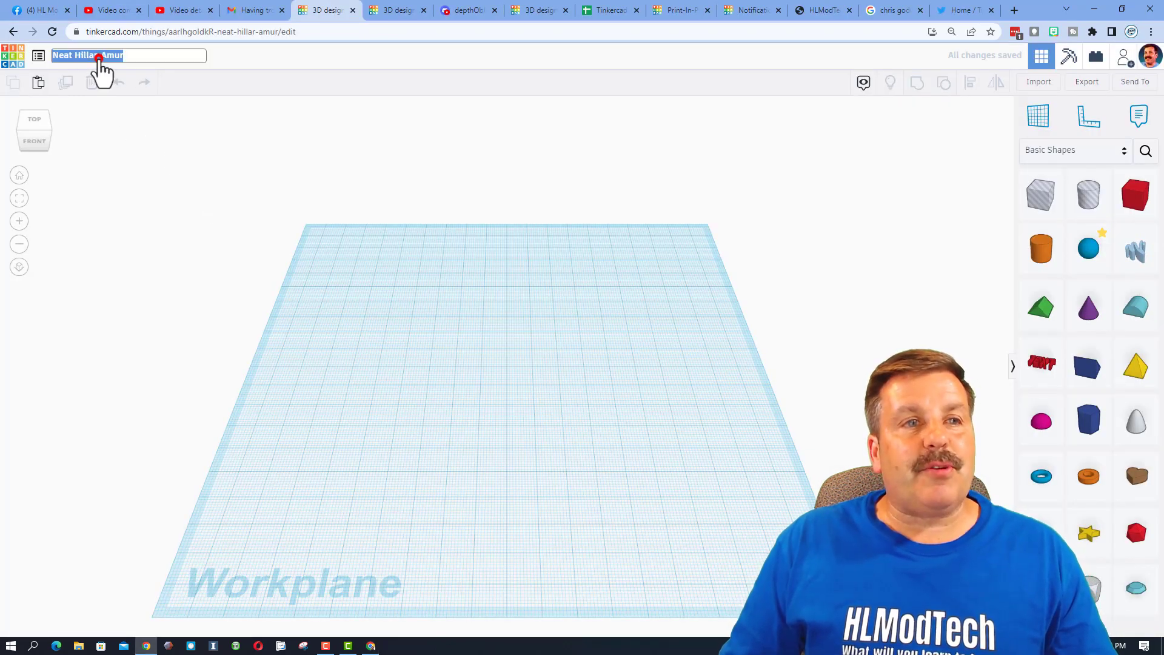
{"action": "type", "text": "colla"}
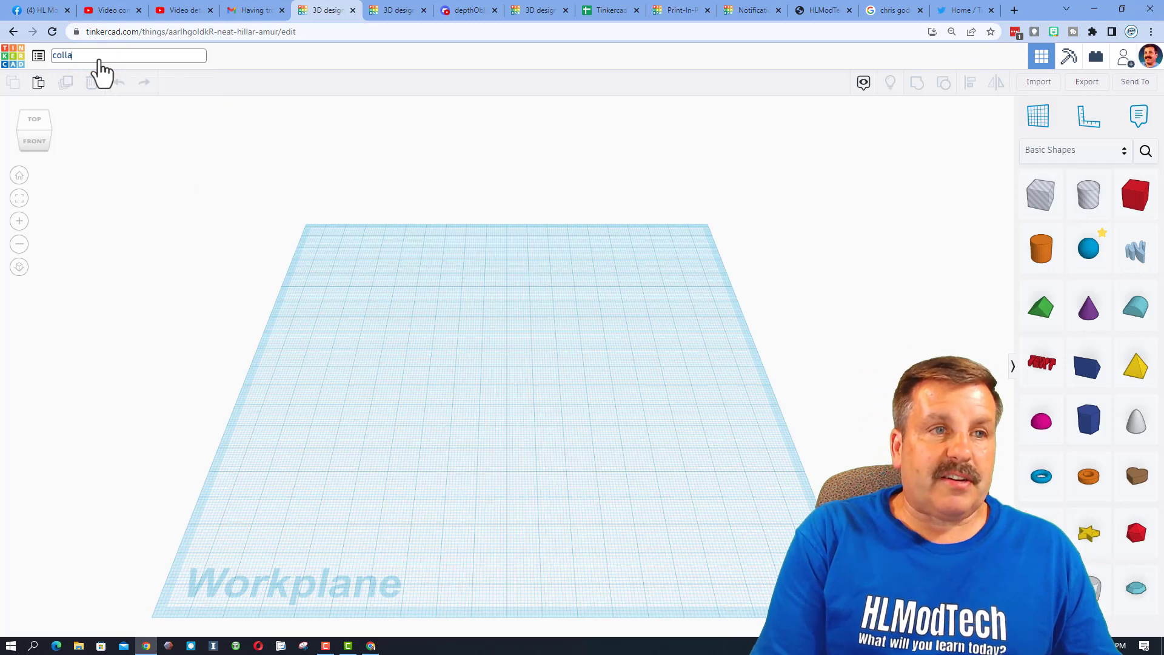
{"action": "type", "text": "reach hlmodtech"}
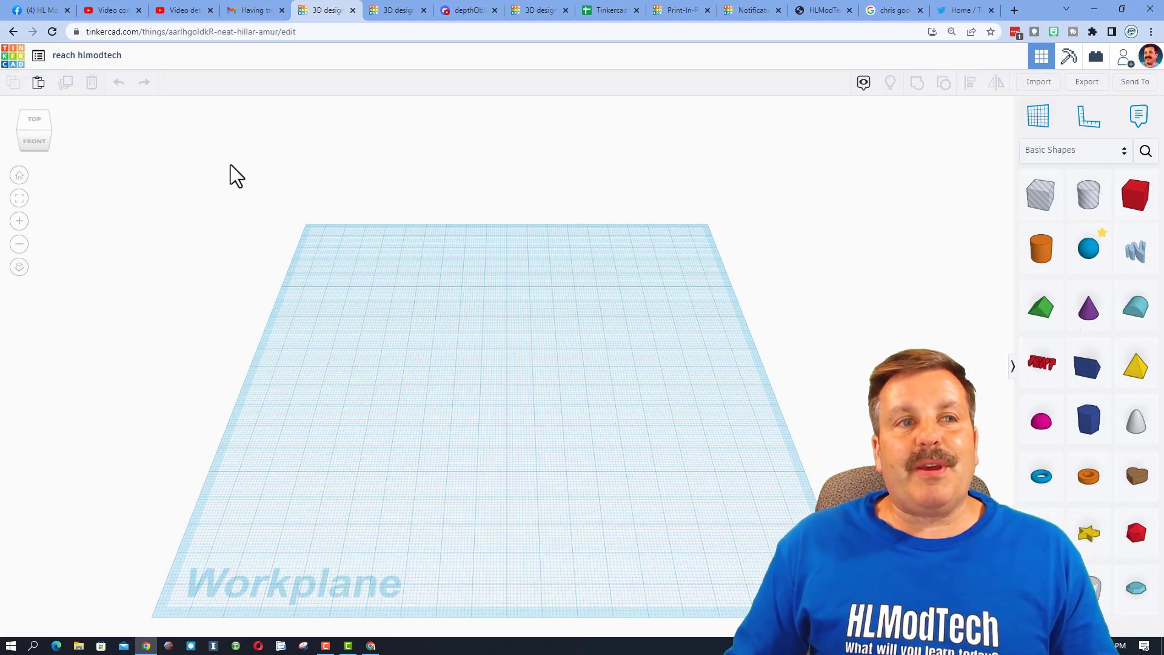
{"action": "mouse_move", "coordinate": [481, 282]}
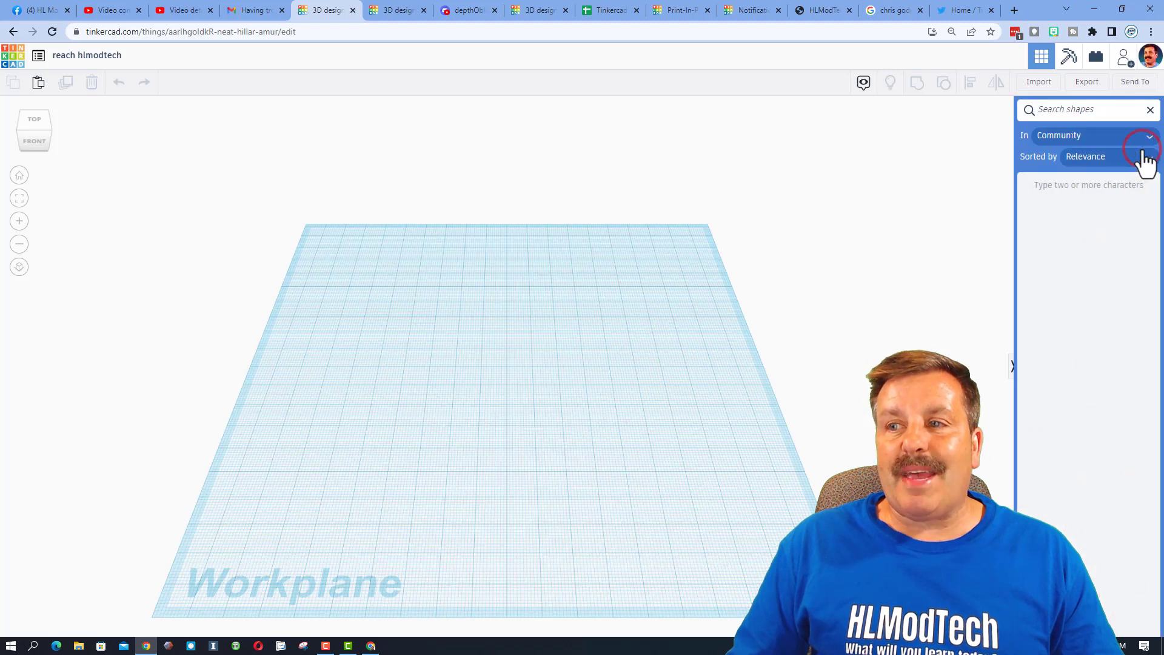
- Drop a community 'grid' shape as a hole and set it to 10 columns and 10 rows
{"action": "left_click", "coordinate": [1068, 109]}
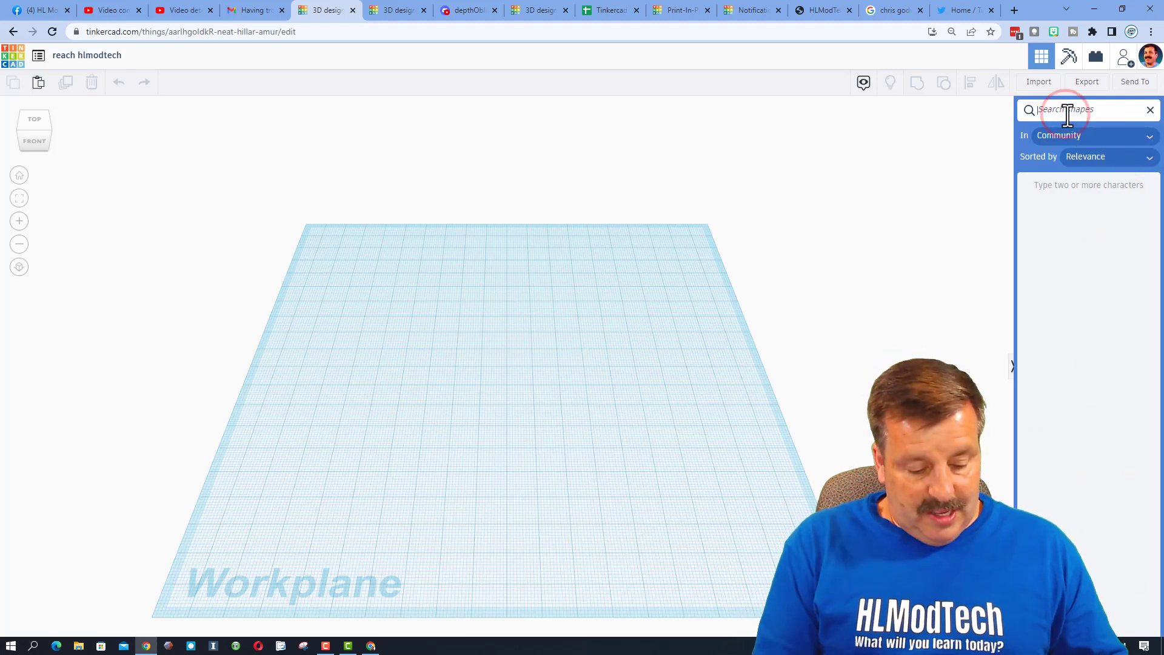
{"action": "type", "text": "grid"}
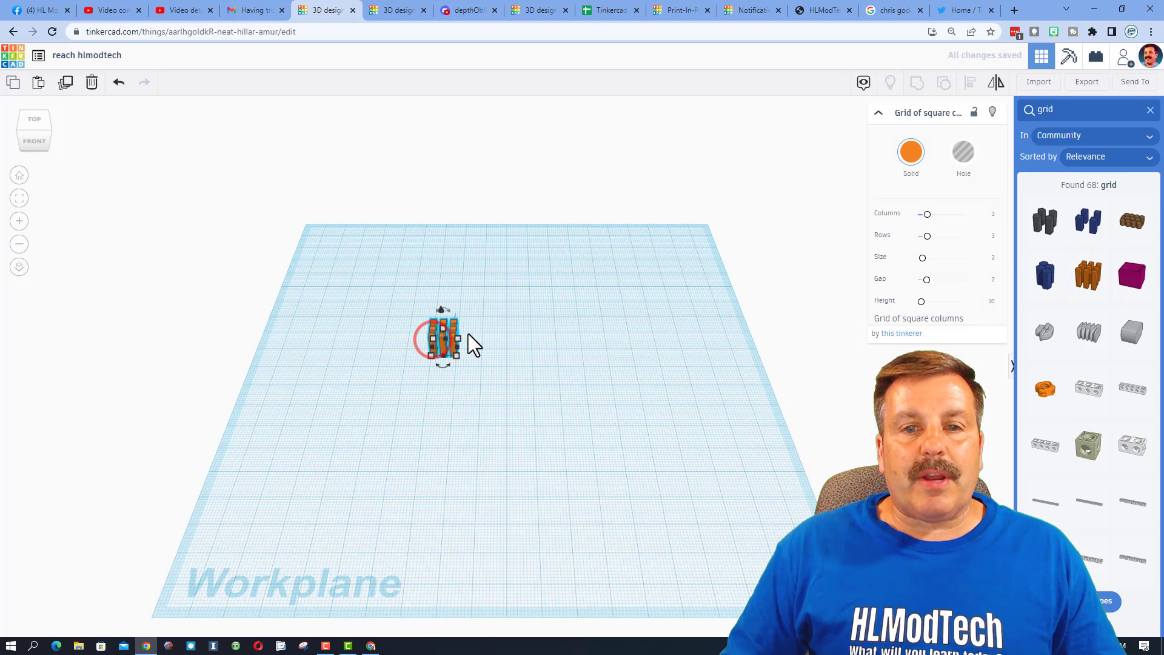
{"action": "left_click", "coordinate": [985, 215]}
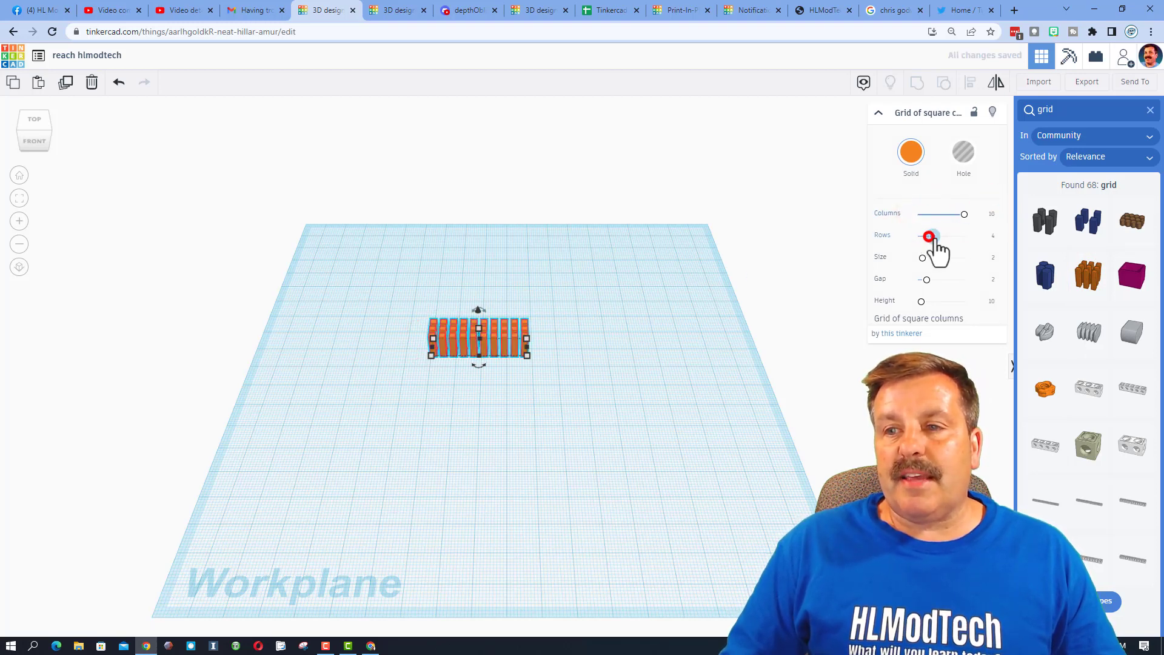
{"action": "left_click_drag", "start_coordinate": [929, 236], "coordinate": [965, 236]}
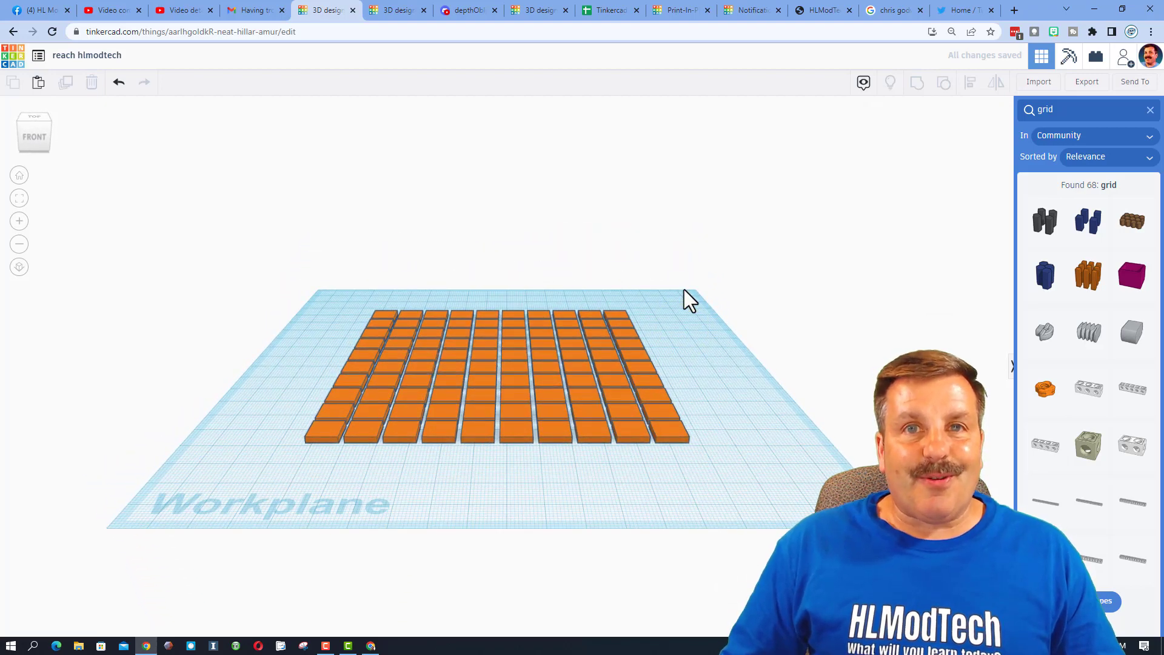
{"action": "left_click", "coordinate": [498, 371]}
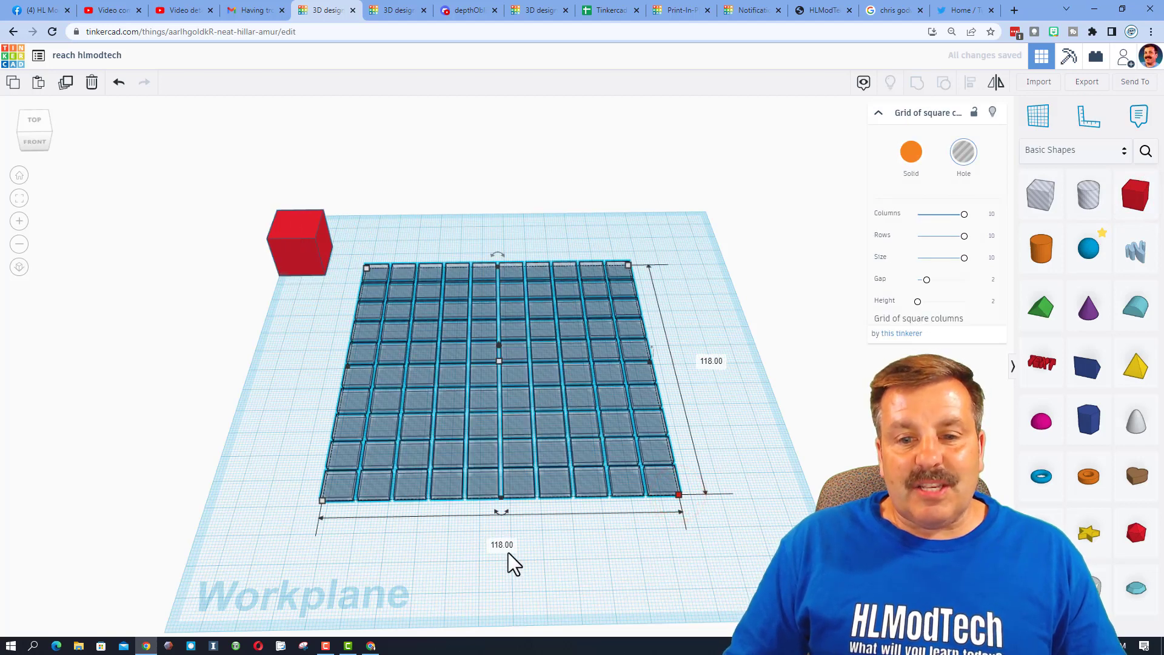
- Group the grid hole with the box into a black square plate of openings
{"action": "left_click", "coordinate": [299, 241]}
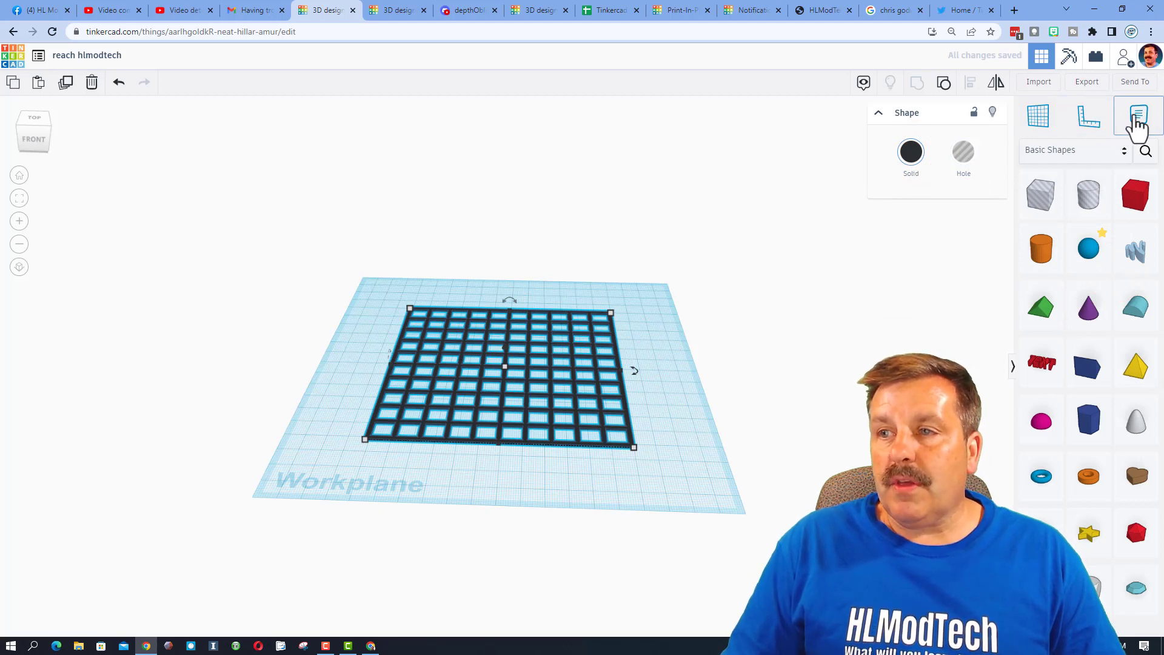
- Pin a 'Hi. Thanks for the tutorial' note on the grid's top-left corner
{"action": "left_click", "coordinate": [419, 314]}
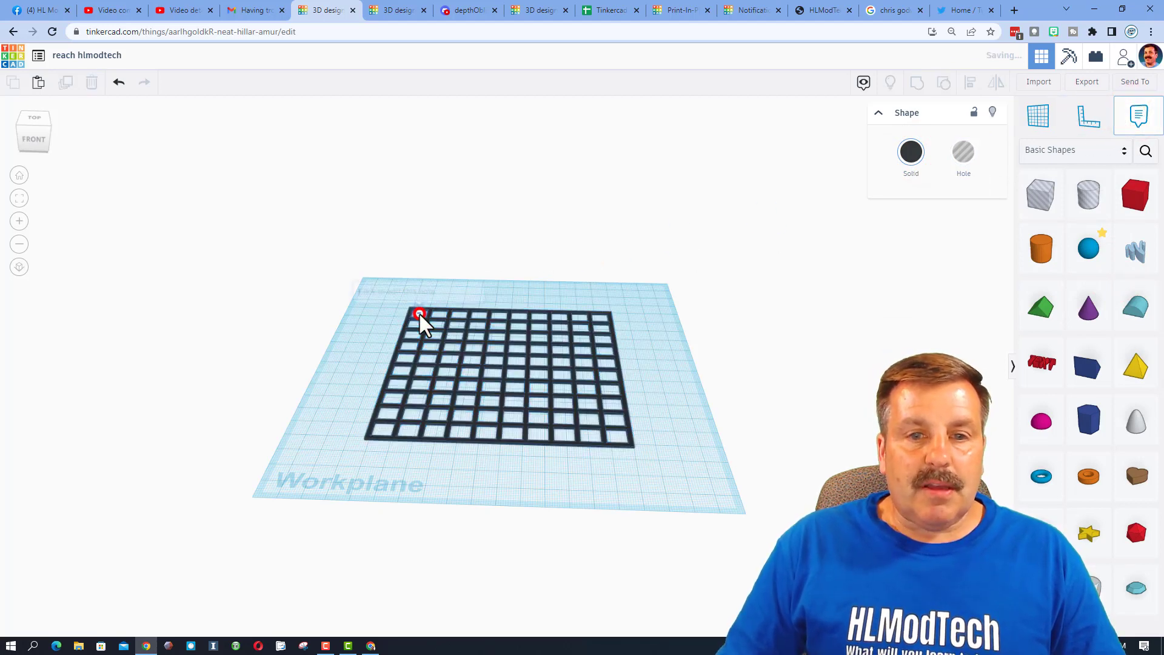
{"action": "type", "text": "HL"}
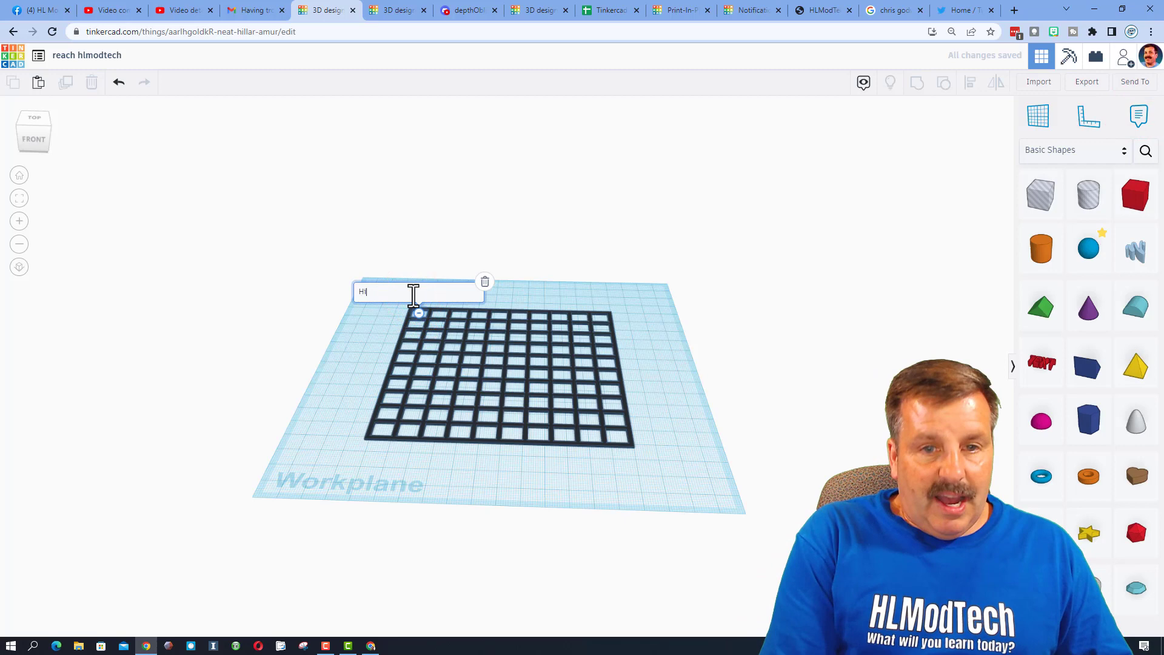
{"action": "type", "text": ". Thanks for the tutorial"}
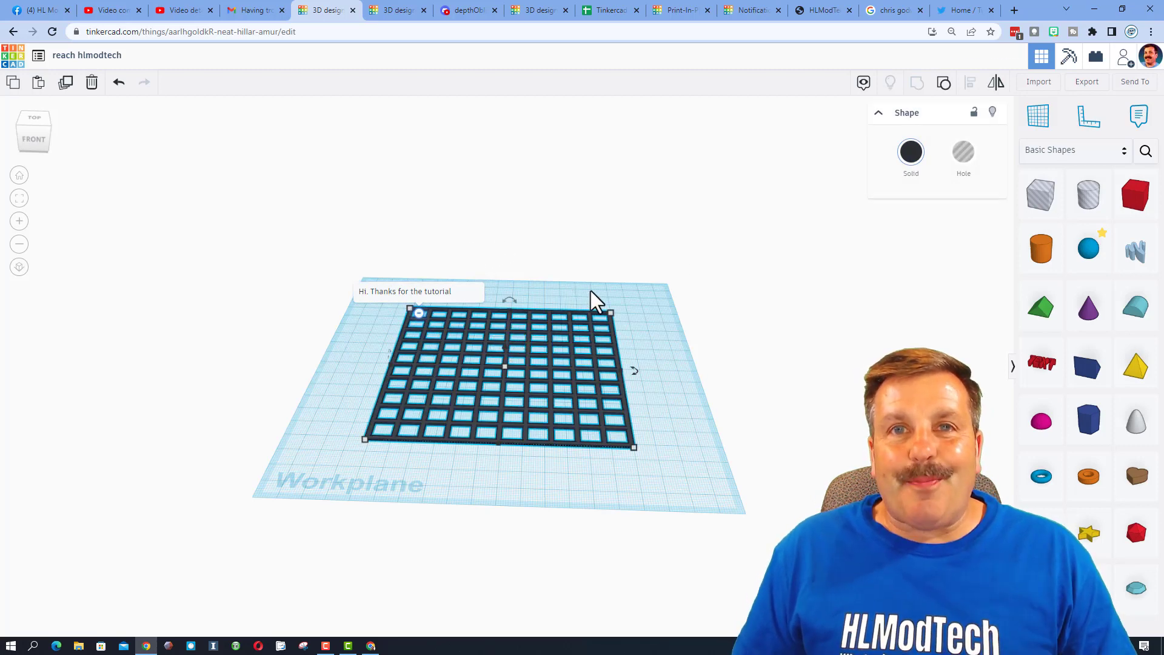
{"action": "left_click", "coordinate": [1124, 56]}
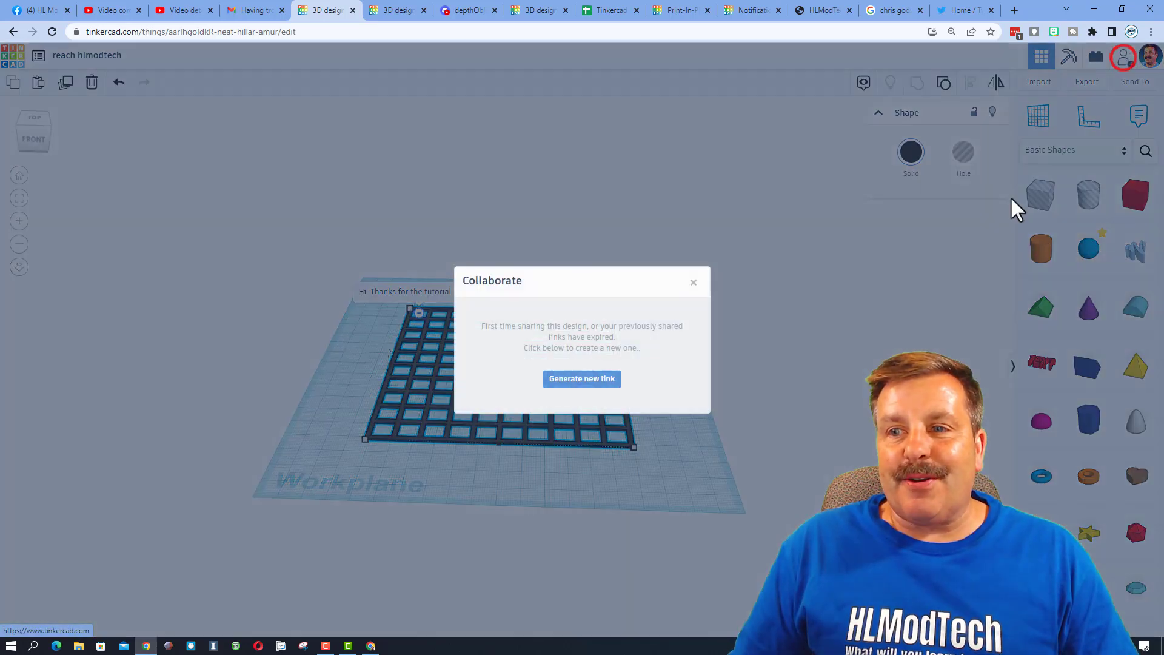
- Generate a new collaboration link and close the Collaborate window
{"action": "left_click", "coordinate": [581, 378]}
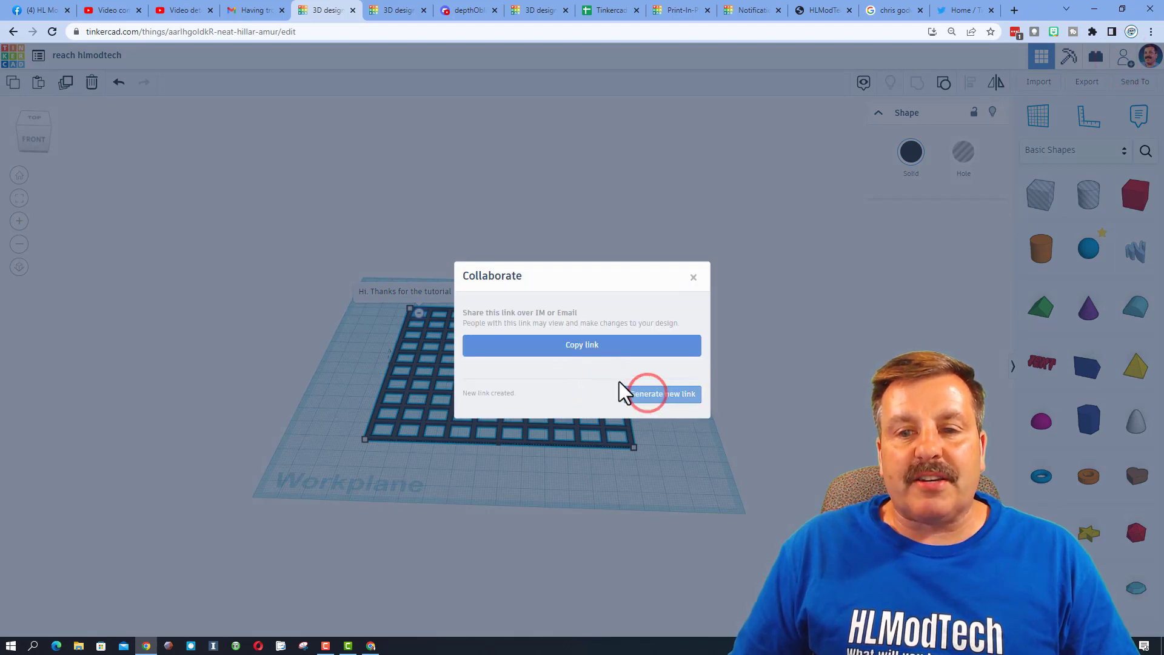
{"action": "left_click", "coordinate": [693, 277]}
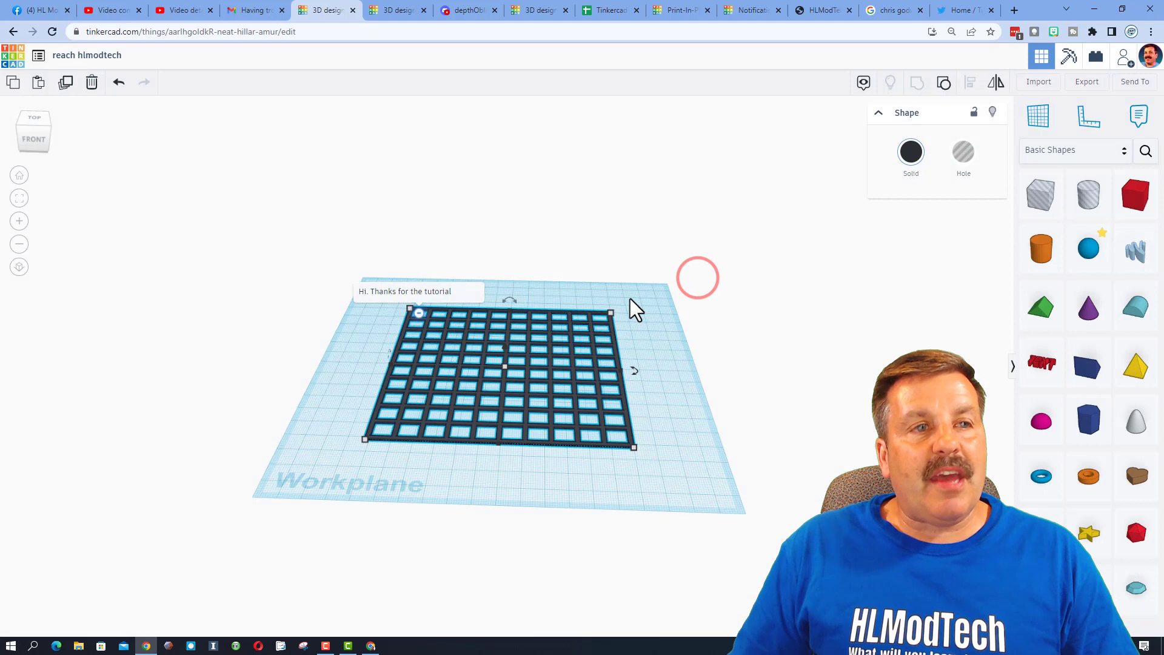
{"action": "mouse_move", "coordinate": [311, 219]}
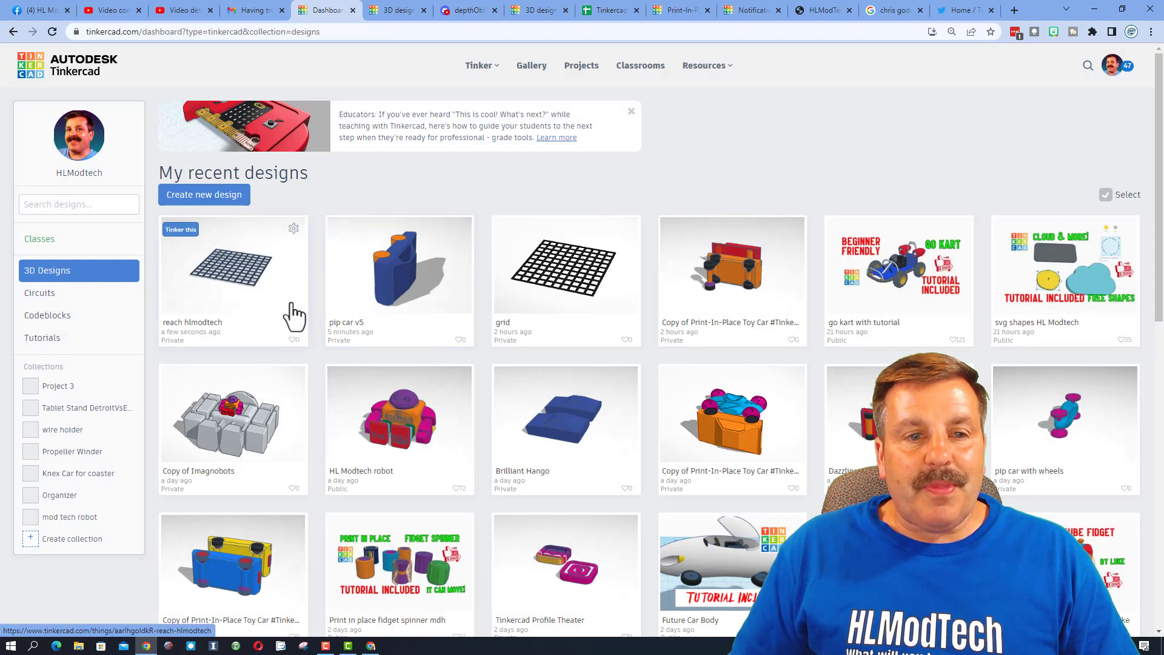
- Open Properties for the reach hlmodtech design from its dashboard gear menu
{"action": "left_click", "coordinate": [293, 228]}
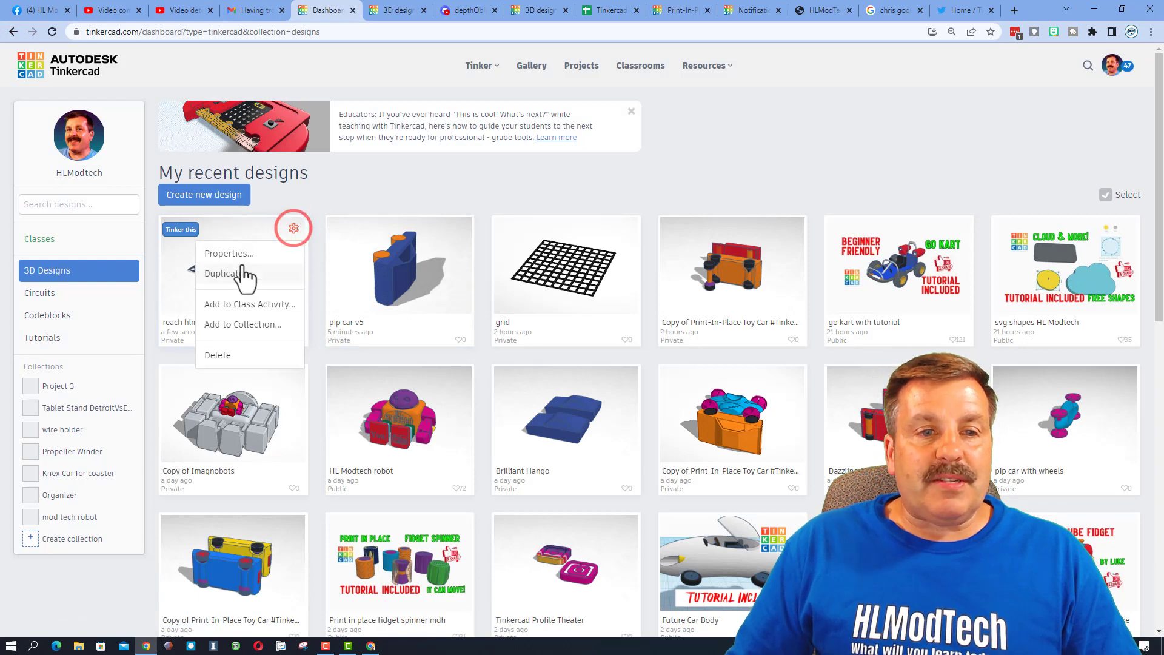
{"action": "left_click", "coordinate": [228, 254]}
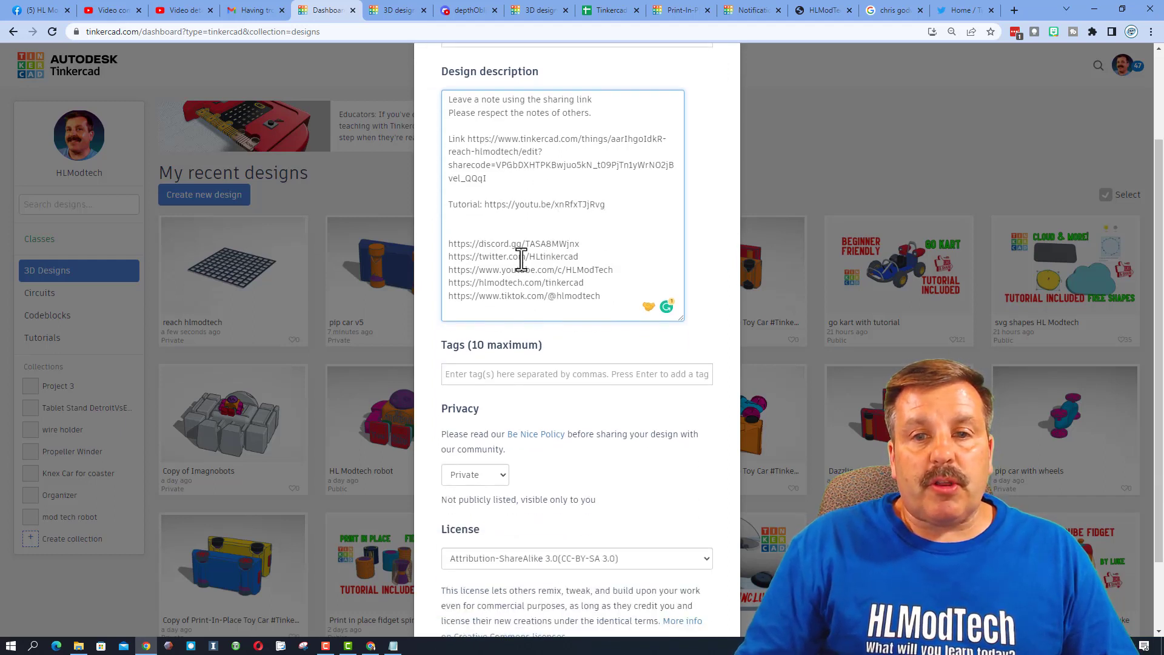
- Make the design Public with an Attribution-NoDerivs 3.0 licence
{"action": "left_click", "coordinate": [501, 443]}
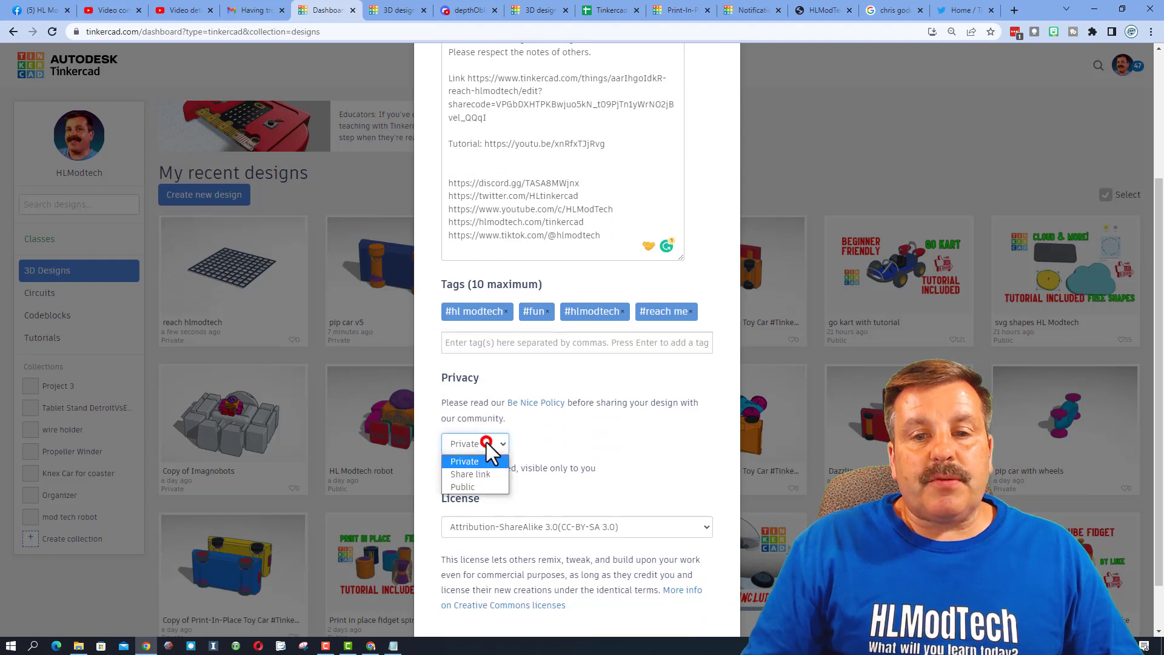
{"action": "left_click", "coordinate": [462, 486]}
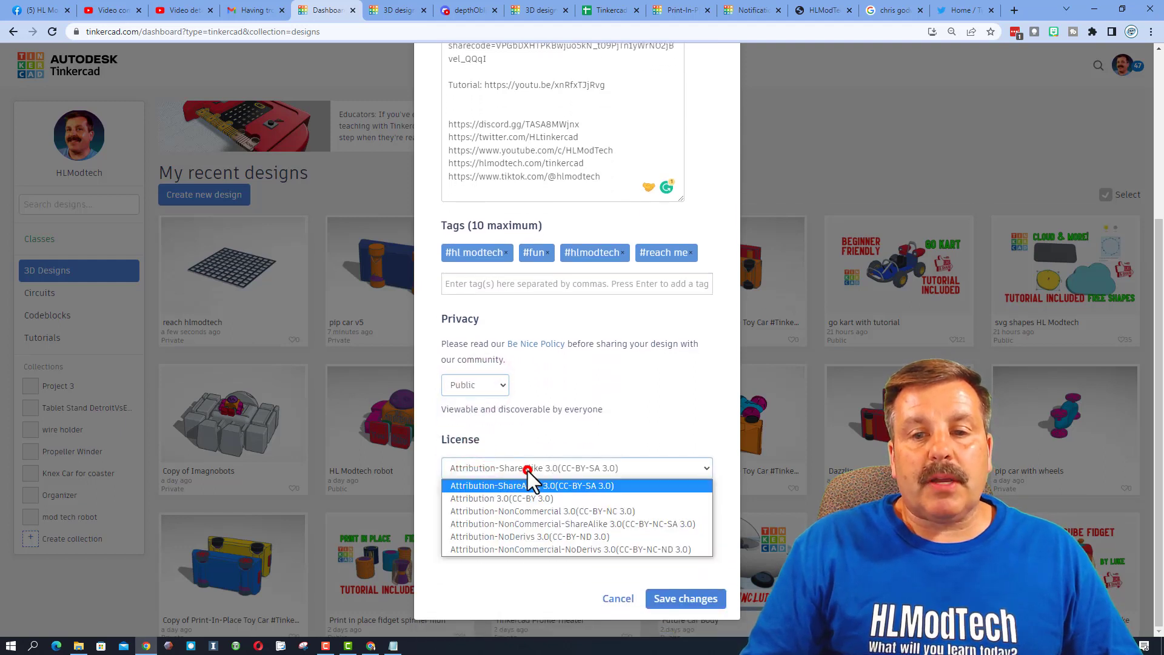
{"action": "left_click", "coordinate": [517, 536]}
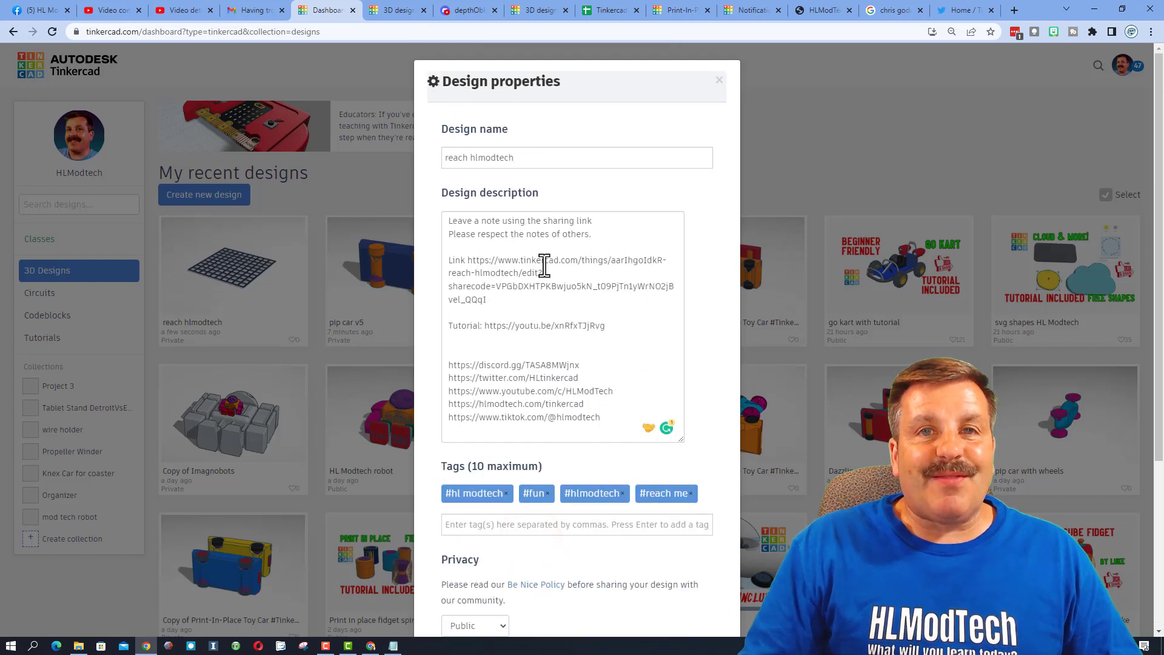
{"action": "scroll", "scroll_direction": "down", "scroll_amount": 3}
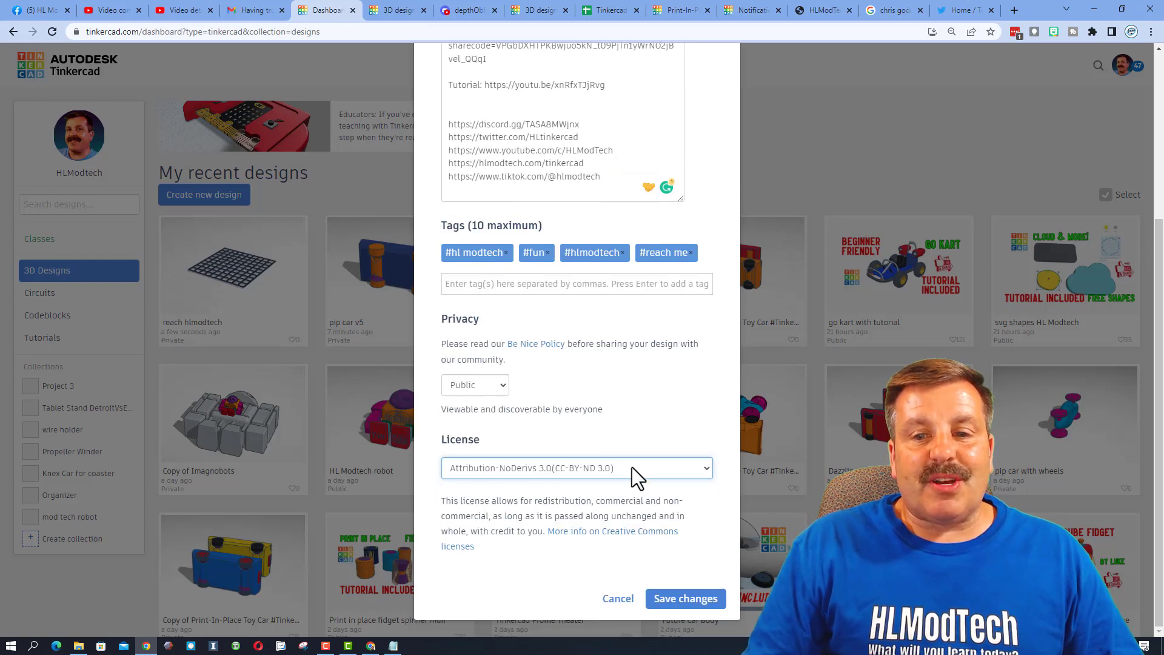